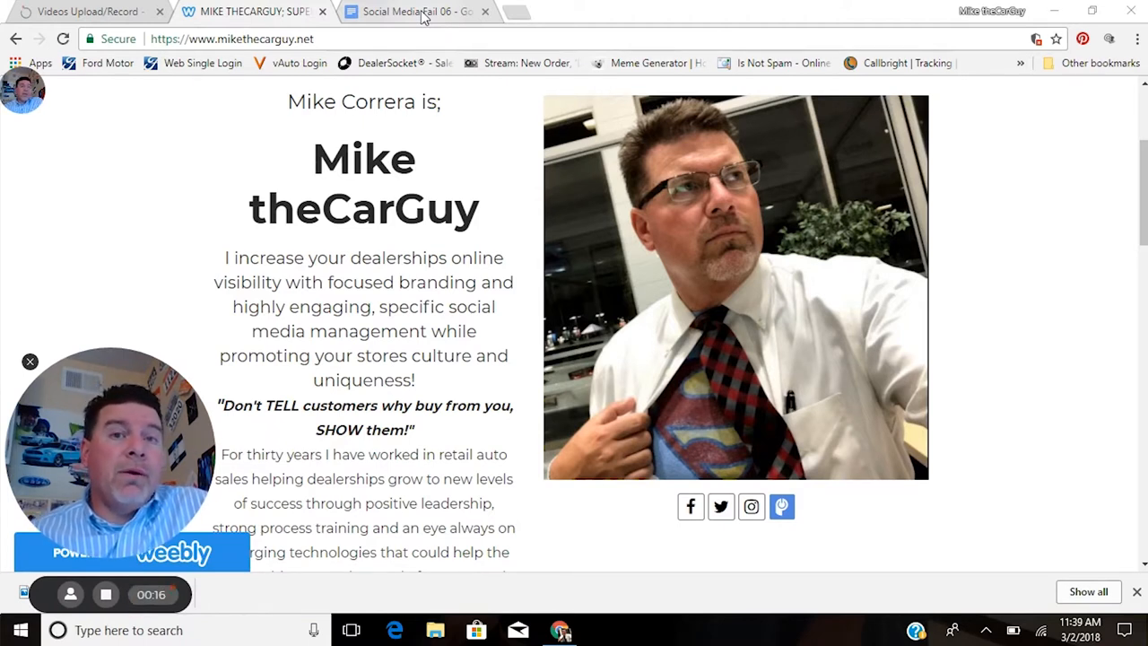
left_click(415, 11)
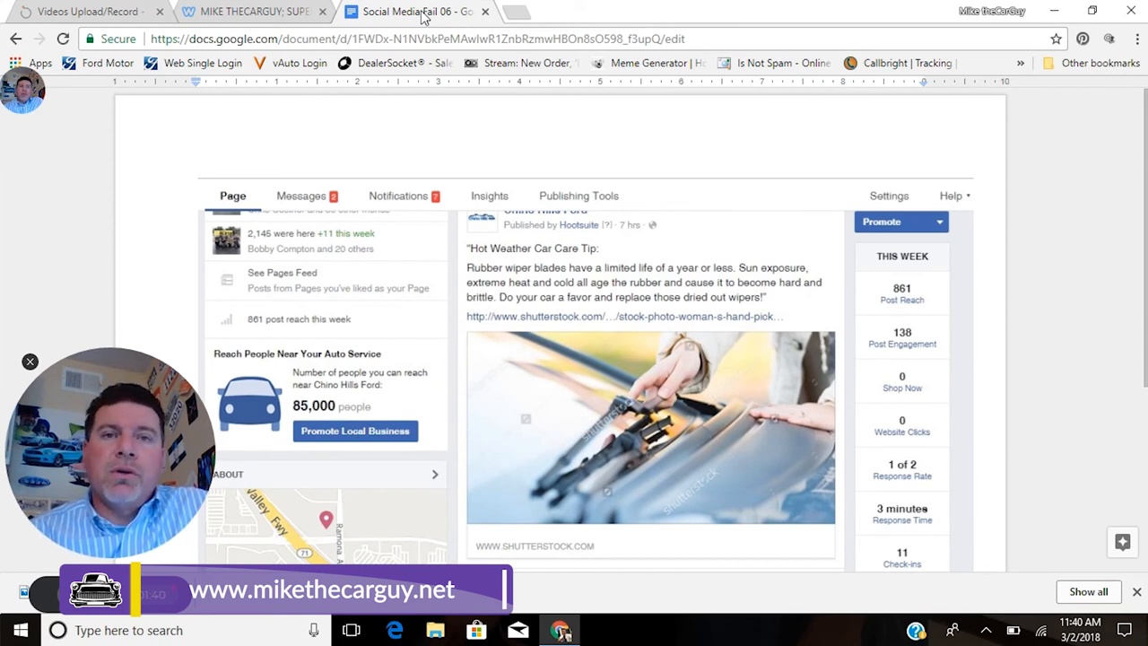
mouse_move(271, 333)
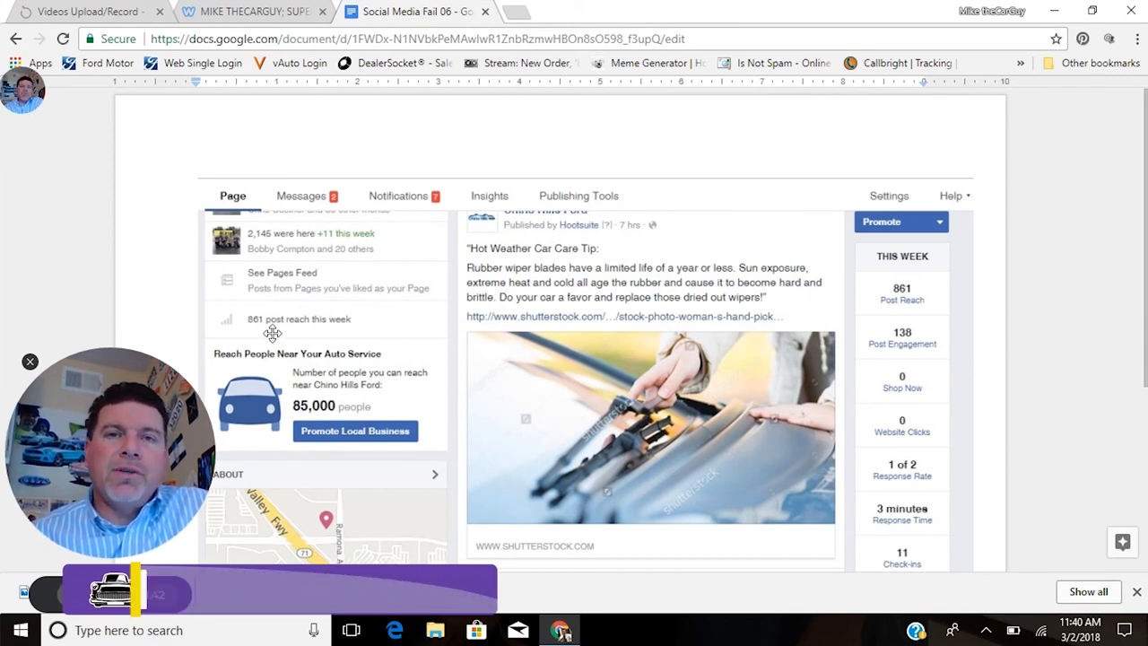